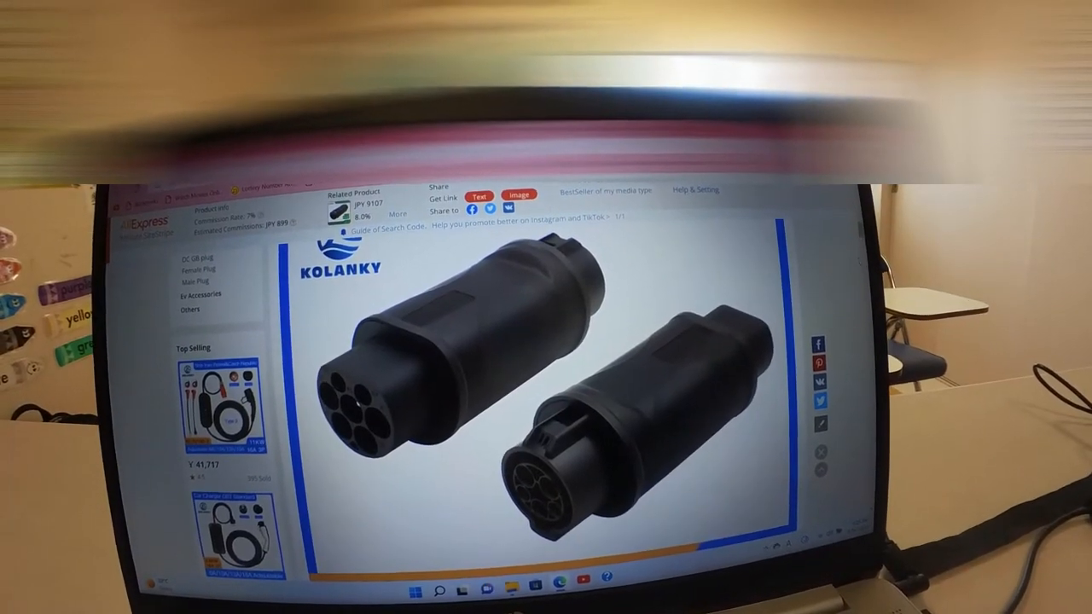
{"action": "scroll", "scroll_direction": "down", "scroll_amount": 3}
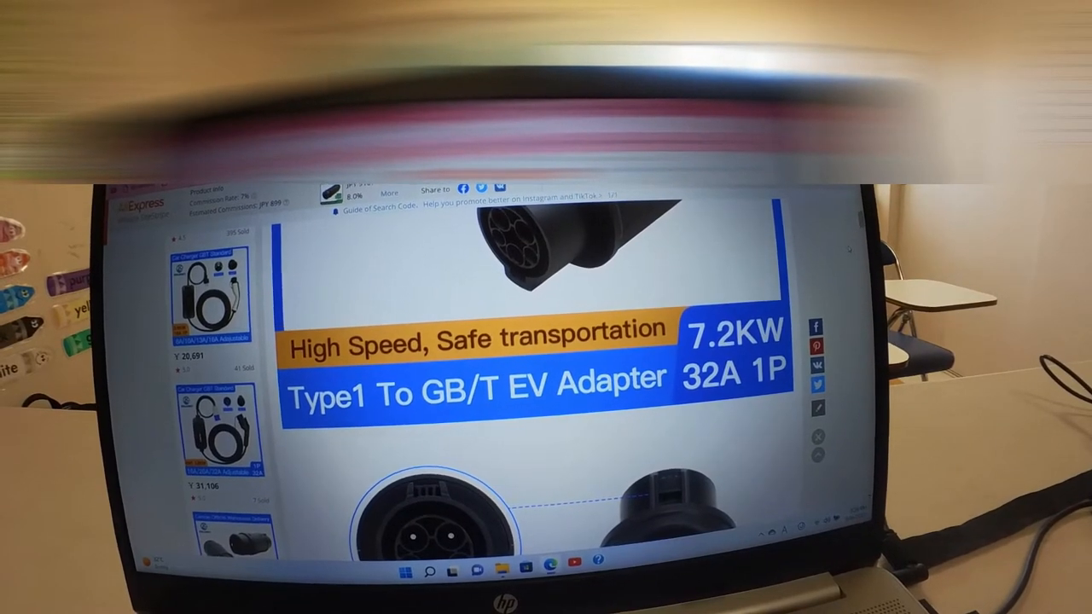
{"action": "scroll", "scroll_direction": "down", "scroll_amount": 3}
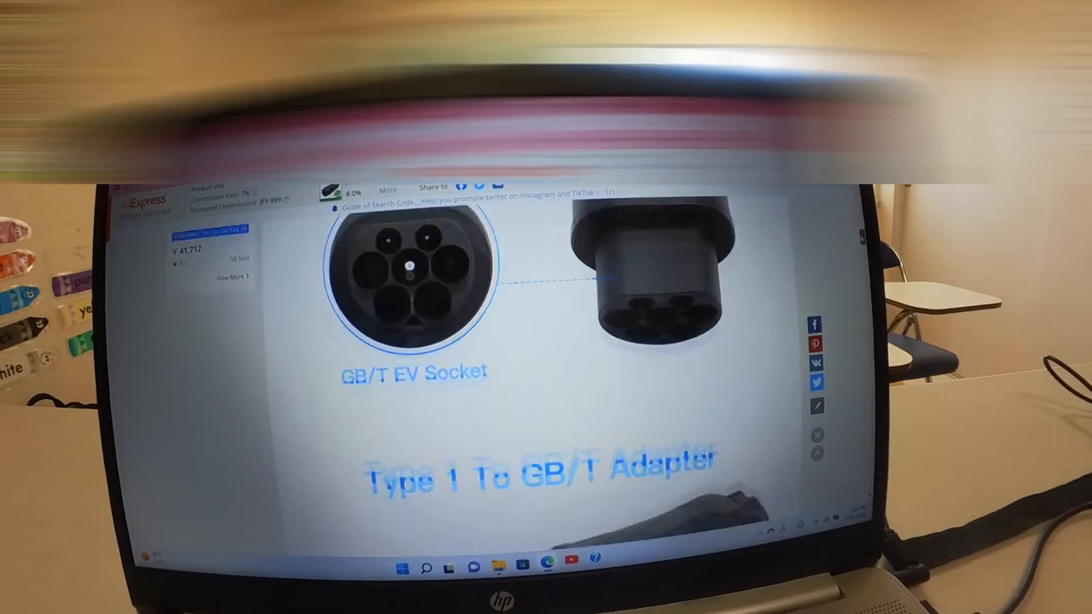
{"action": "scroll", "scroll_direction": "down", "scroll_amount": 3}
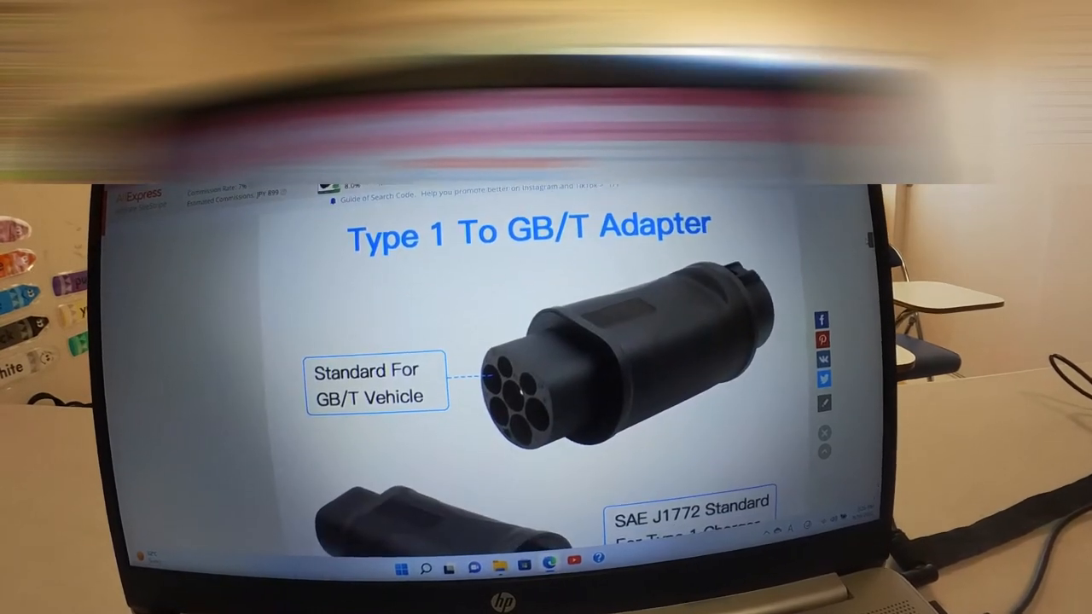
{"action": "scroll", "scroll_direction": "down", "scroll_amount": 3}
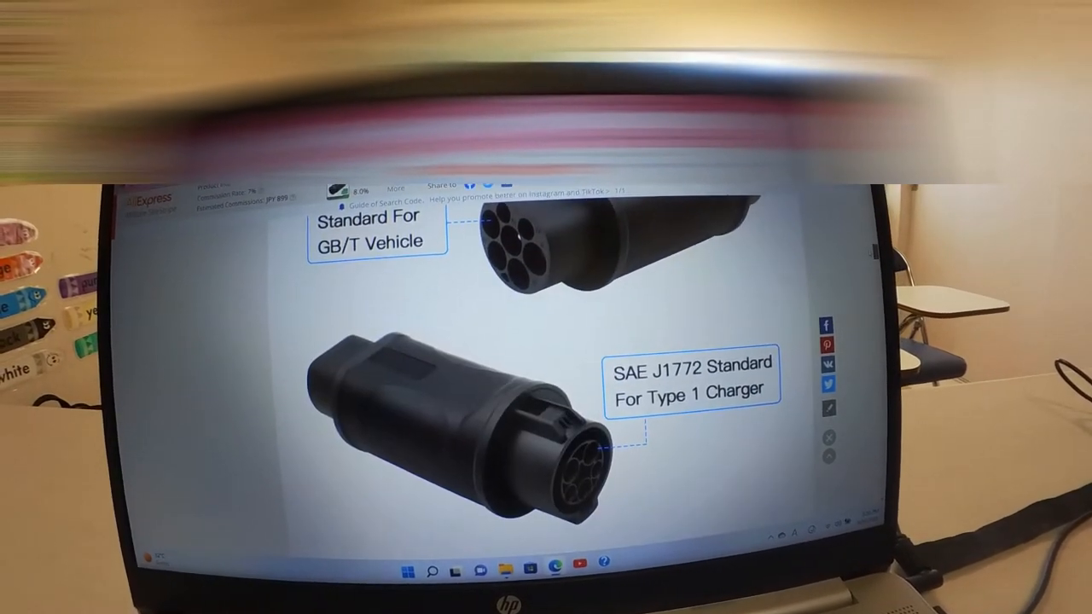